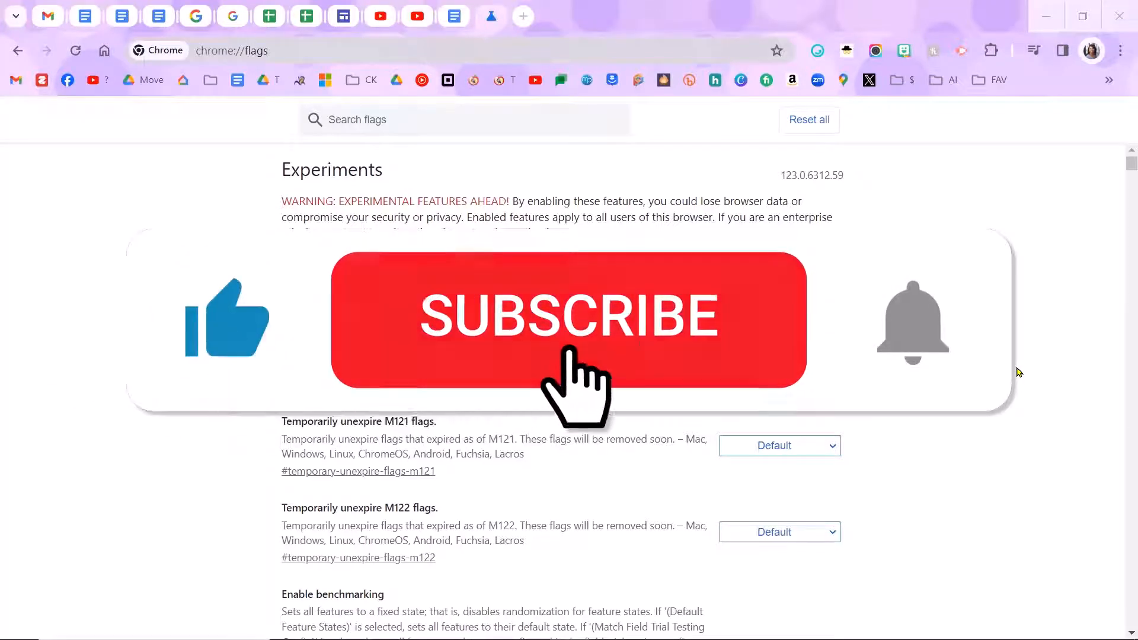
# - Search the flags for 'Customize Chrome Side Panel' and expand that flag's options list
pyautogui.click(567, 318)
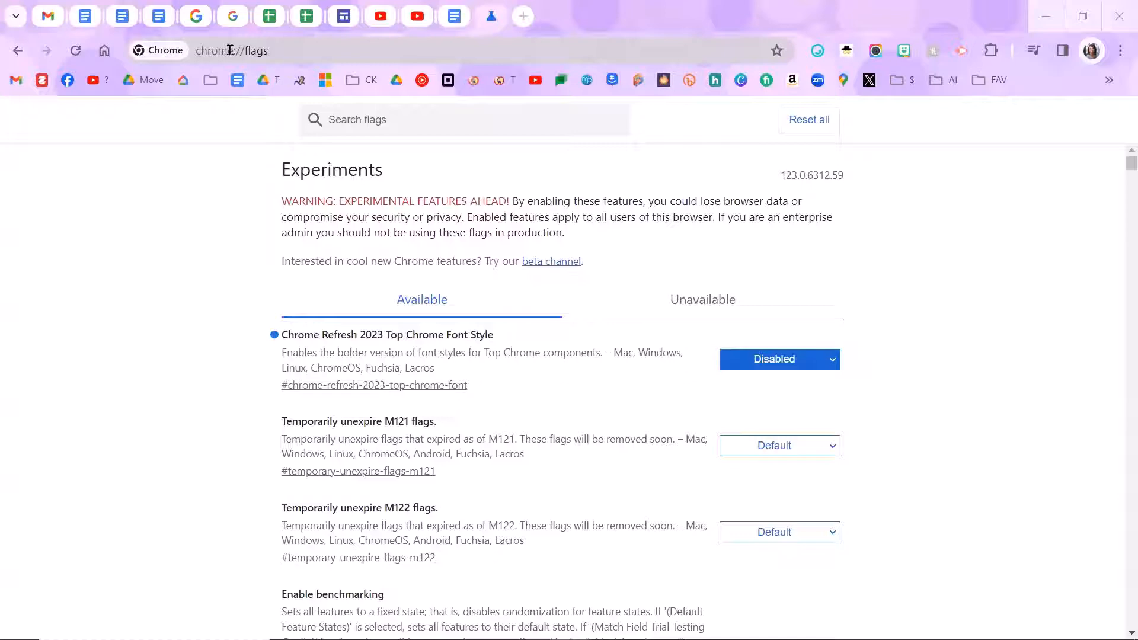
pyautogui.rightClick(464, 119)
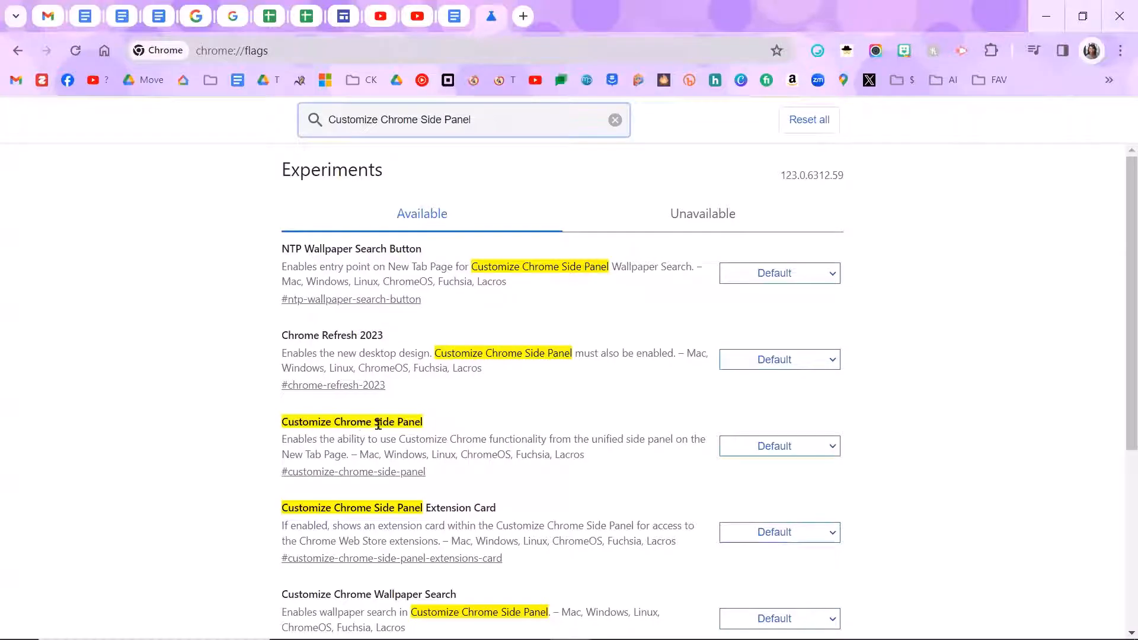
pyautogui.click(777, 446)
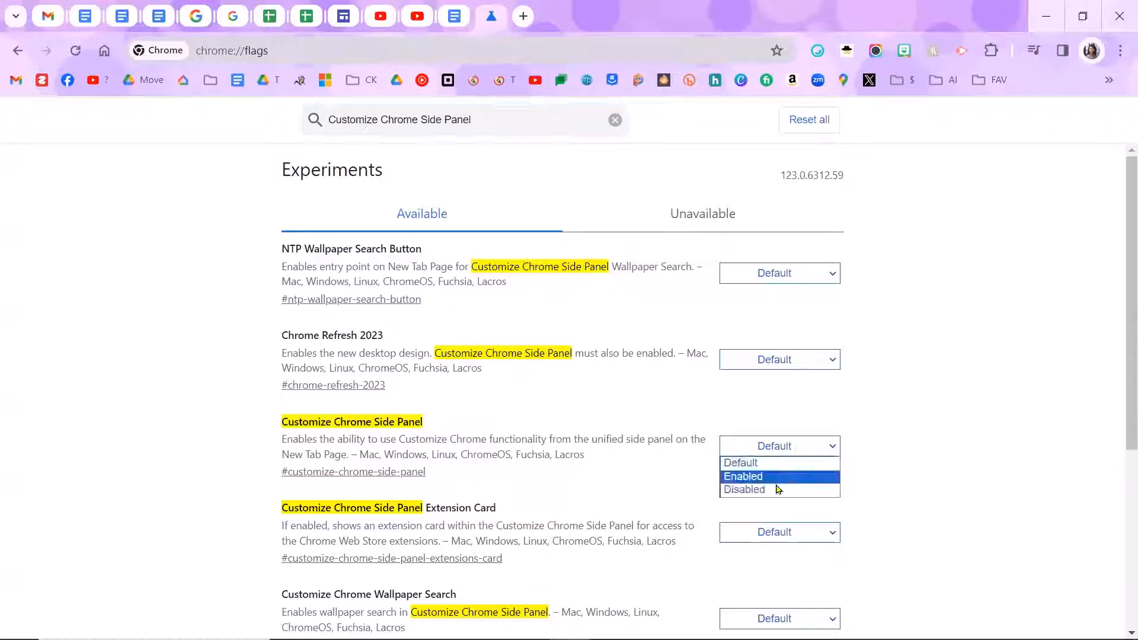
# - Set the Customize Chrome Side Panel flag to Disabled
pyautogui.click(743, 489)
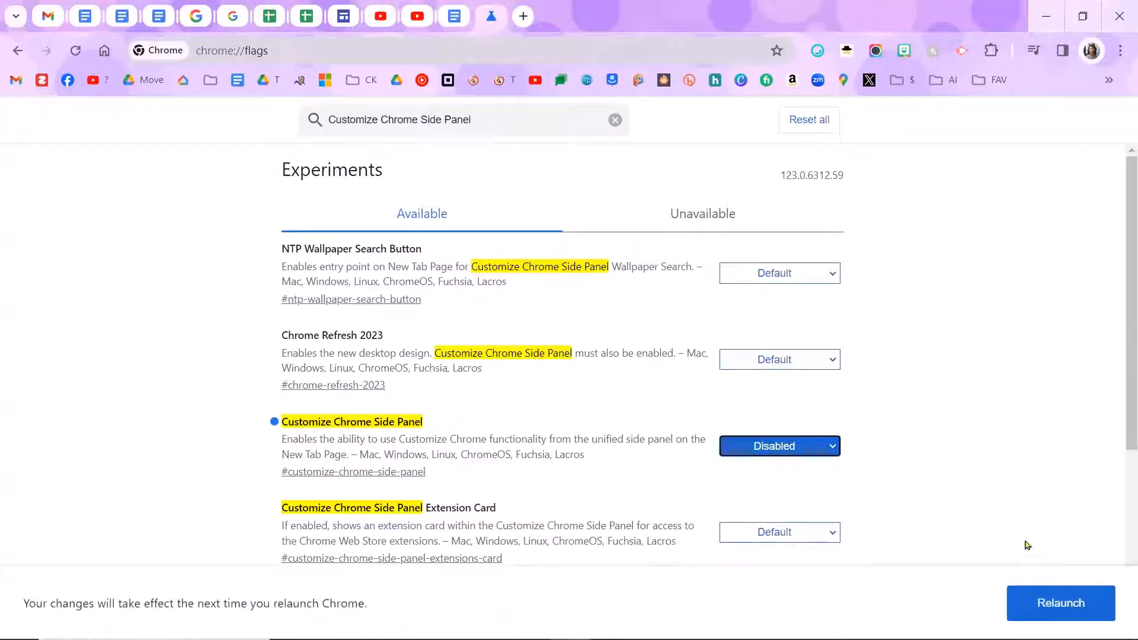
pyautogui.moveTo(1058, 555)
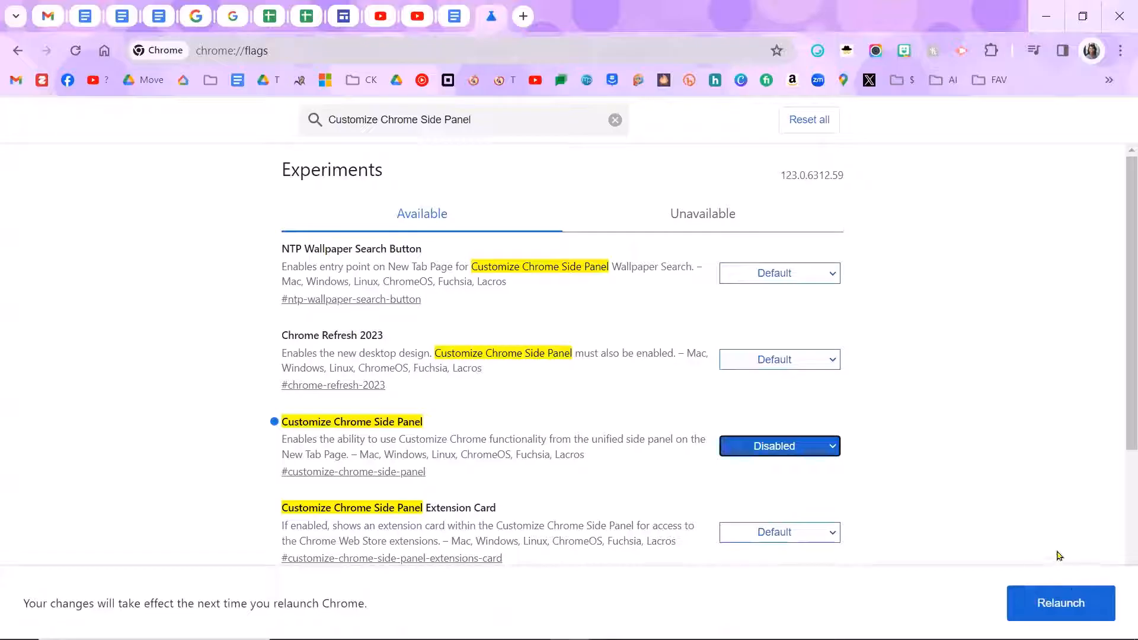